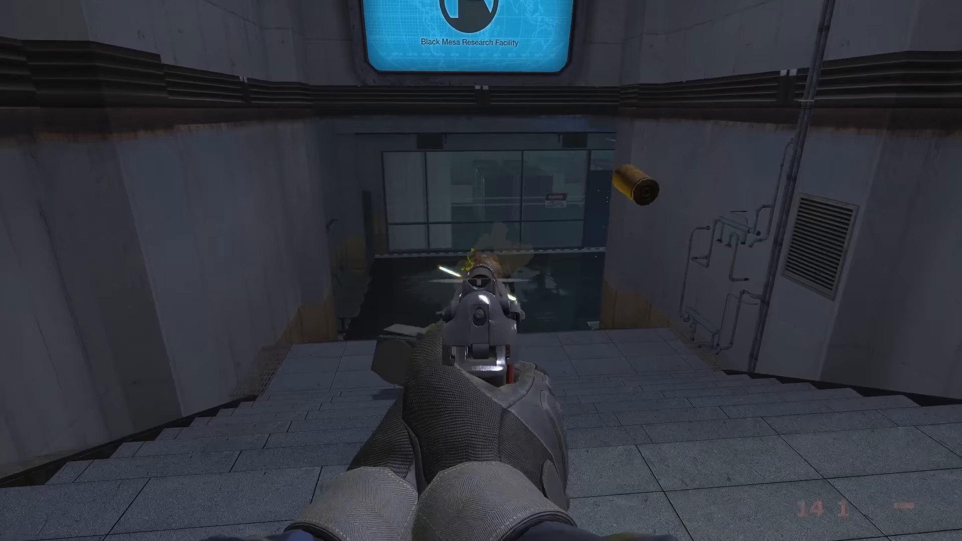
pyautogui.click(482, 271)
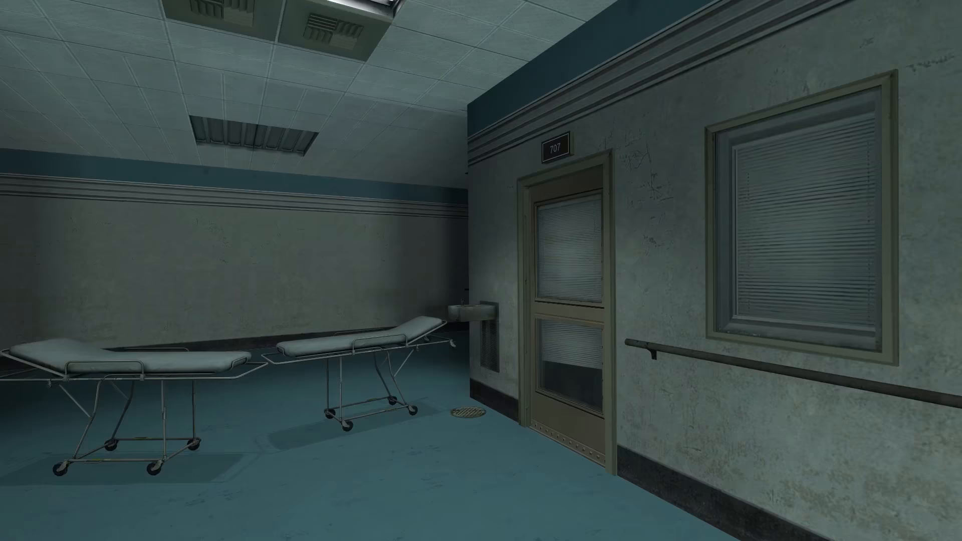
pyautogui.moveTo(481, 271)
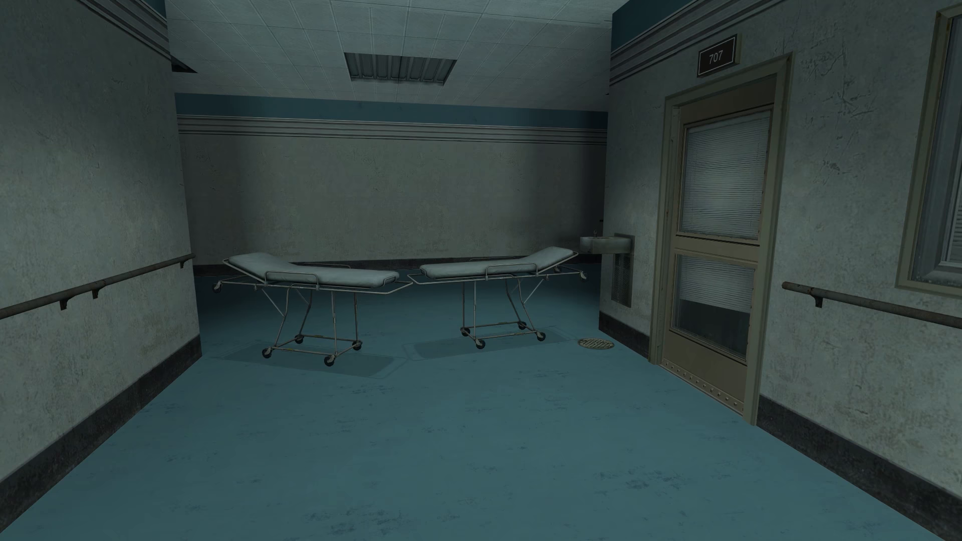